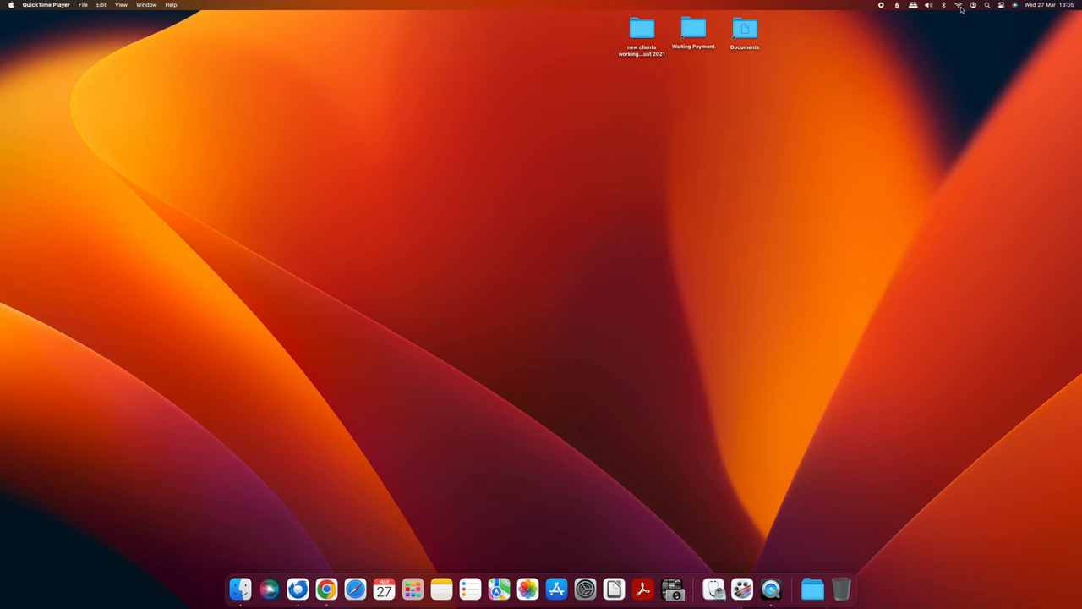
Step: Search 'mig' to launch Migration Assistant and continue past its introduction
{"action": "left_click", "coordinate": [960, 5]}
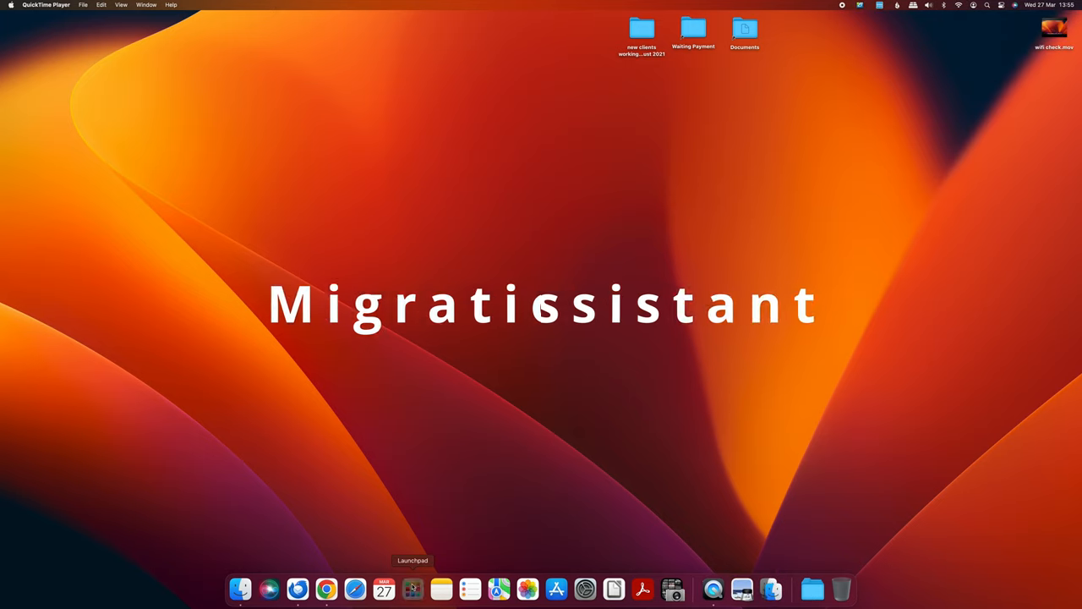
{"action": "type", "text": "mig"}
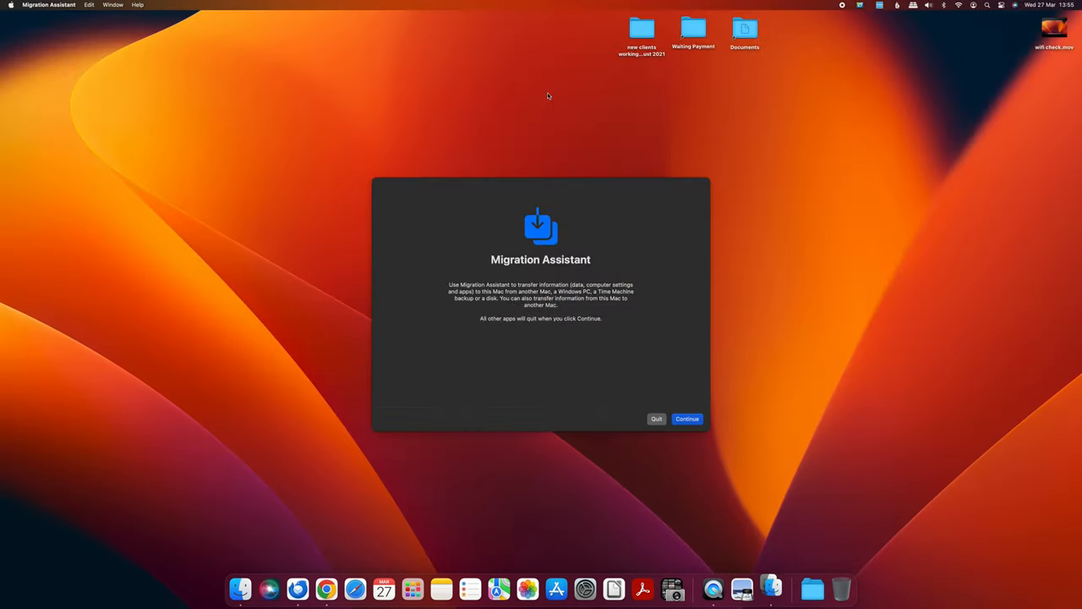
{"action": "mouse_move", "coordinate": [686, 418]}
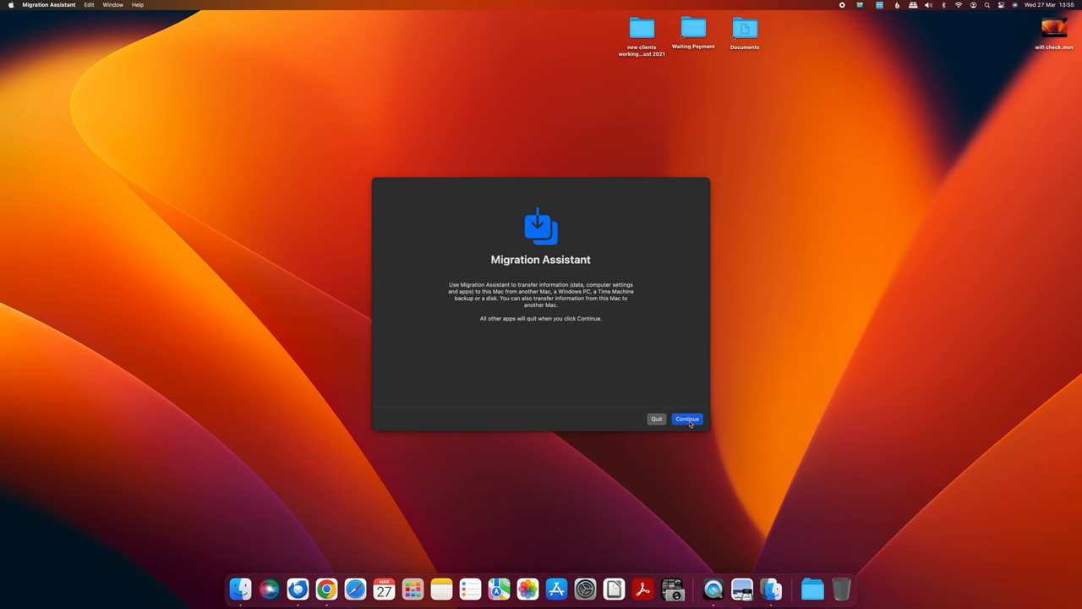
{"action": "left_click", "coordinate": [686, 419]}
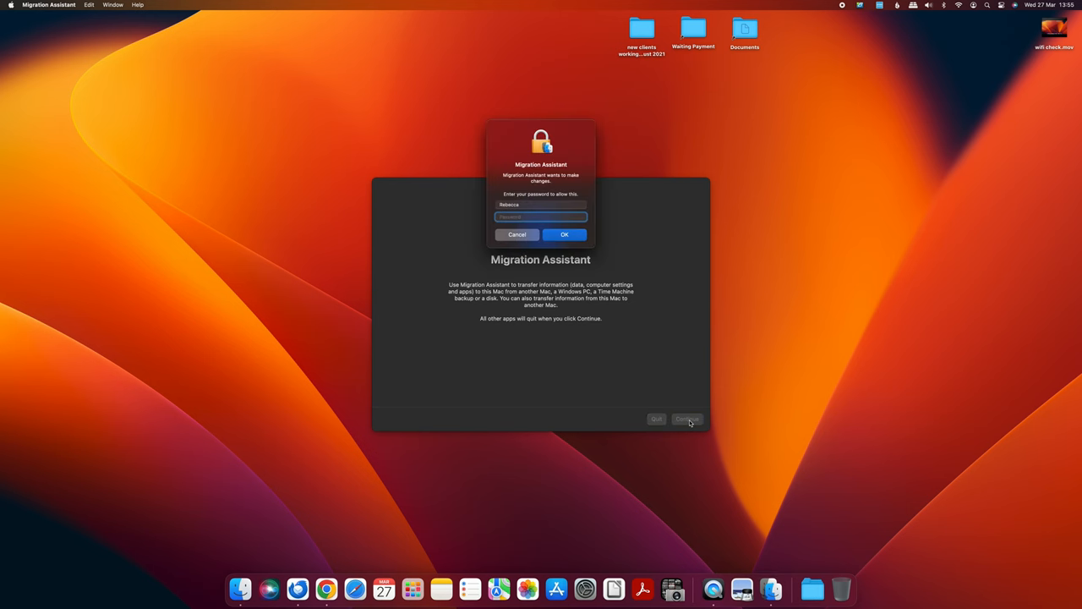